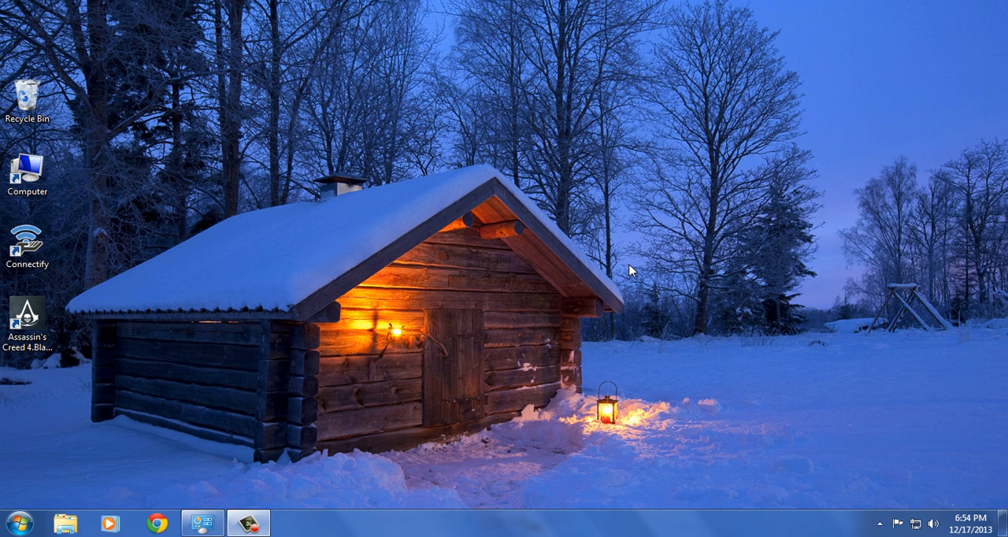
pyautogui.moveTo(602, 235)
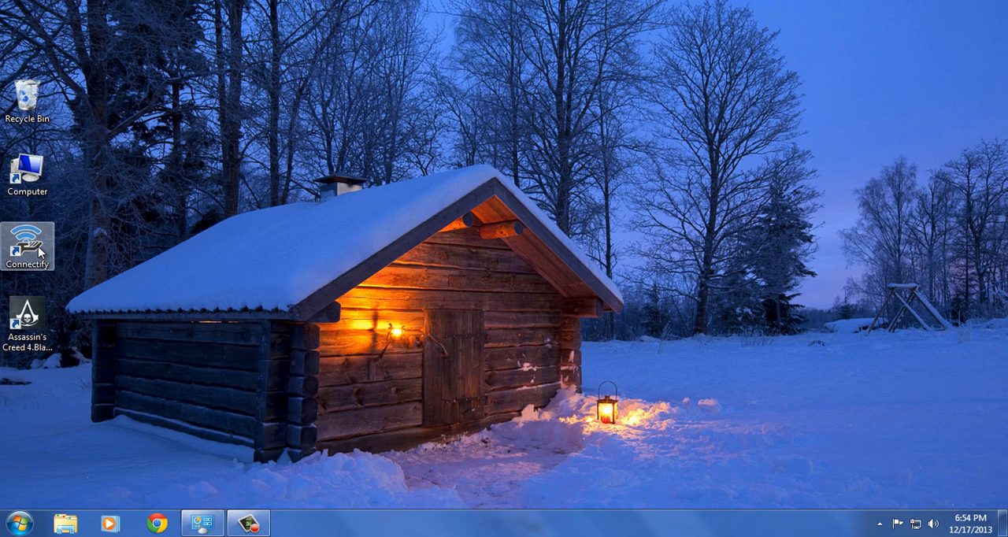
# Launch Connectify from the desktop icon, allow it past the security warning, and check the tray.
pyautogui.doubleClick(27, 240)
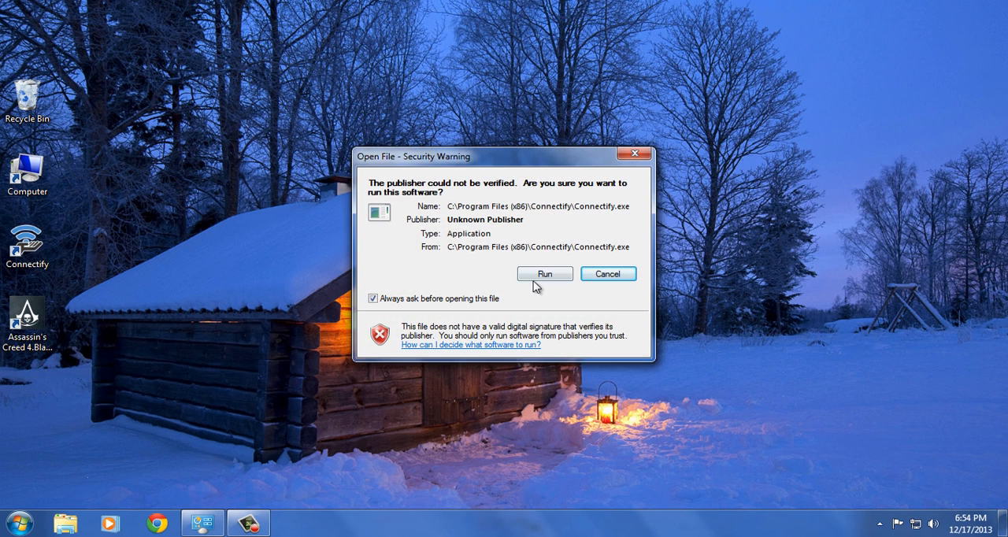
pyautogui.click(544, 273)
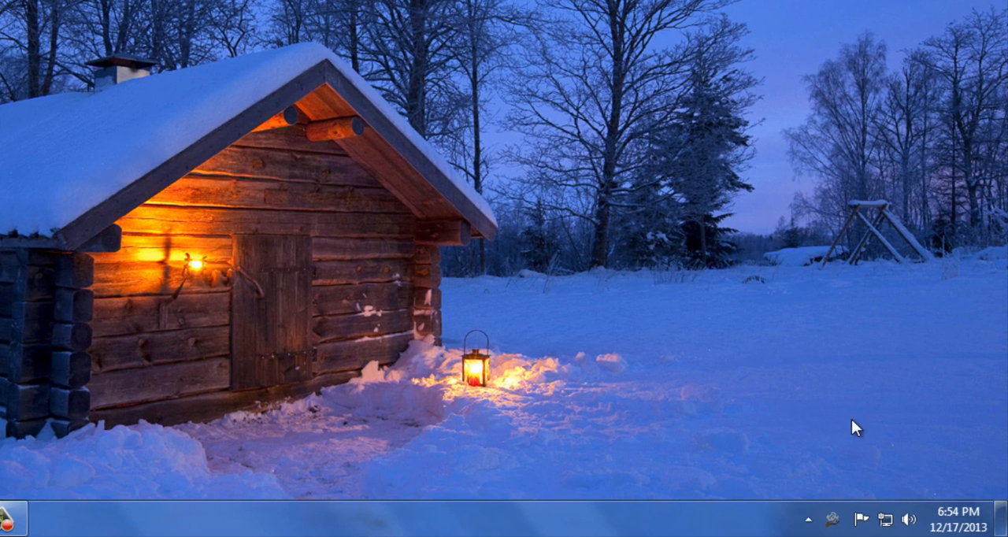
pyautogui.click(833, 518)
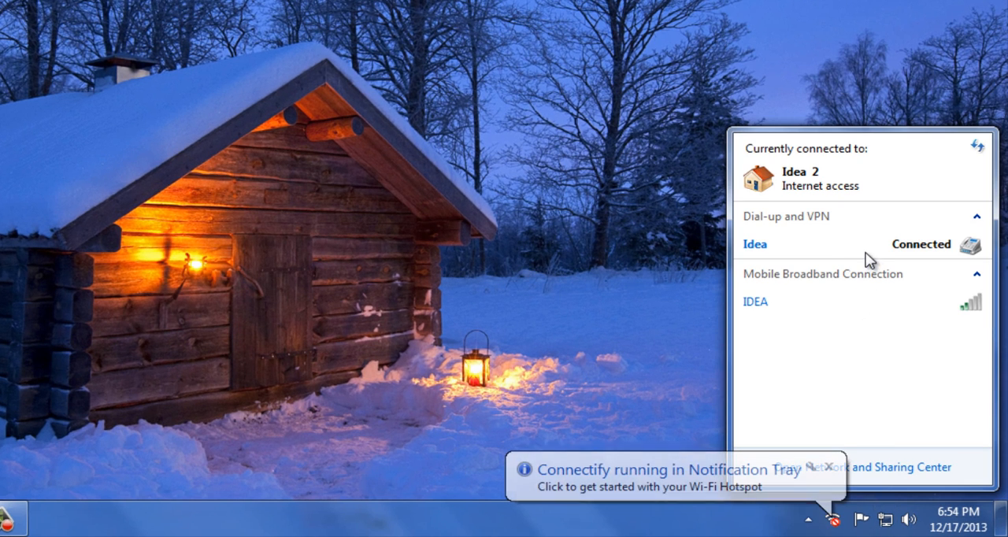
pyautogui.moveTo(378, 347)
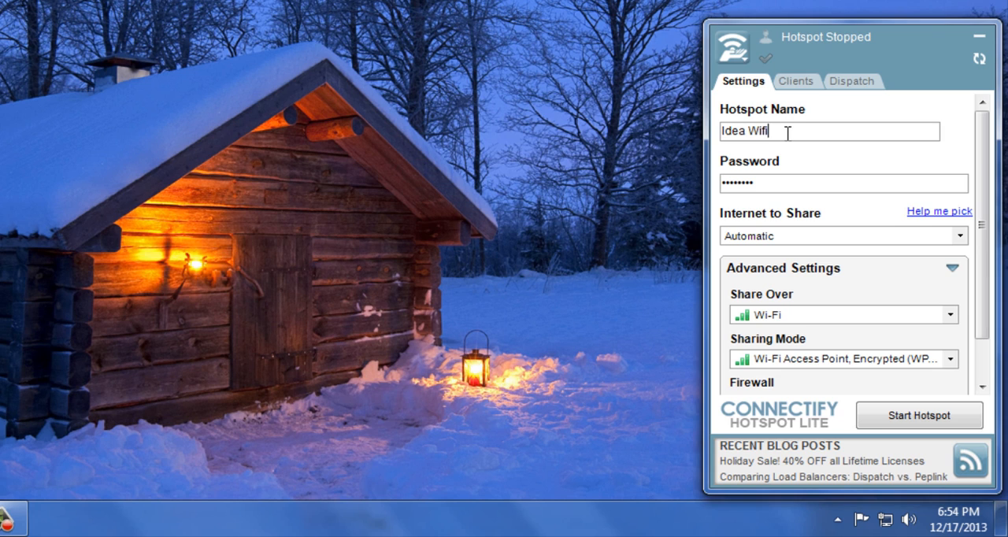
pyautogui.moveTo(793, 130)
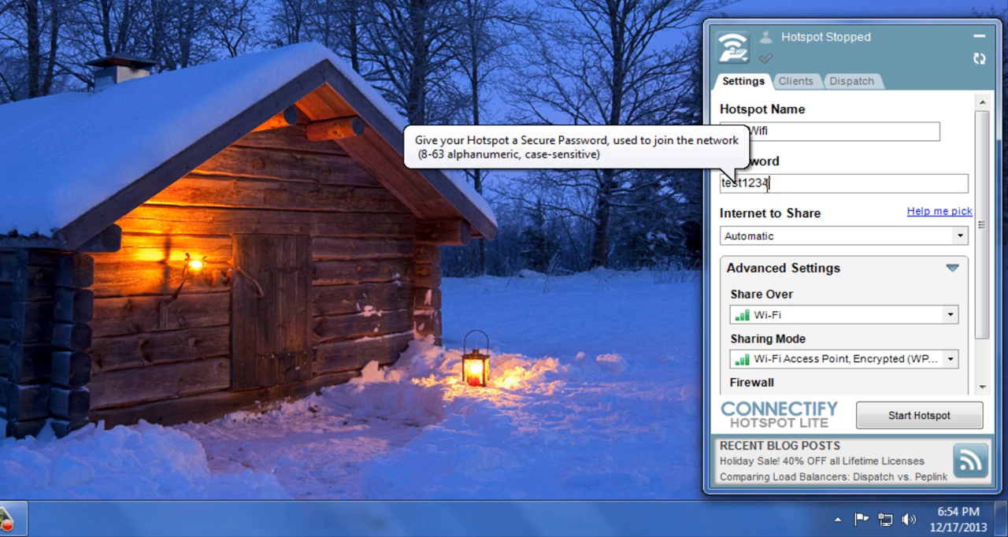
pyautogui.moveTo(614, 242)
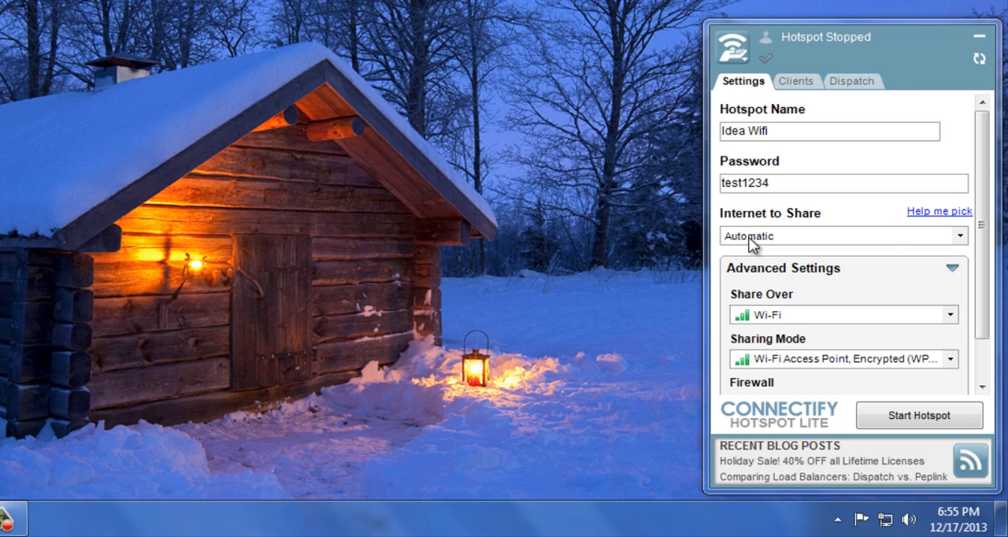
pyautogui.click(843, 235)
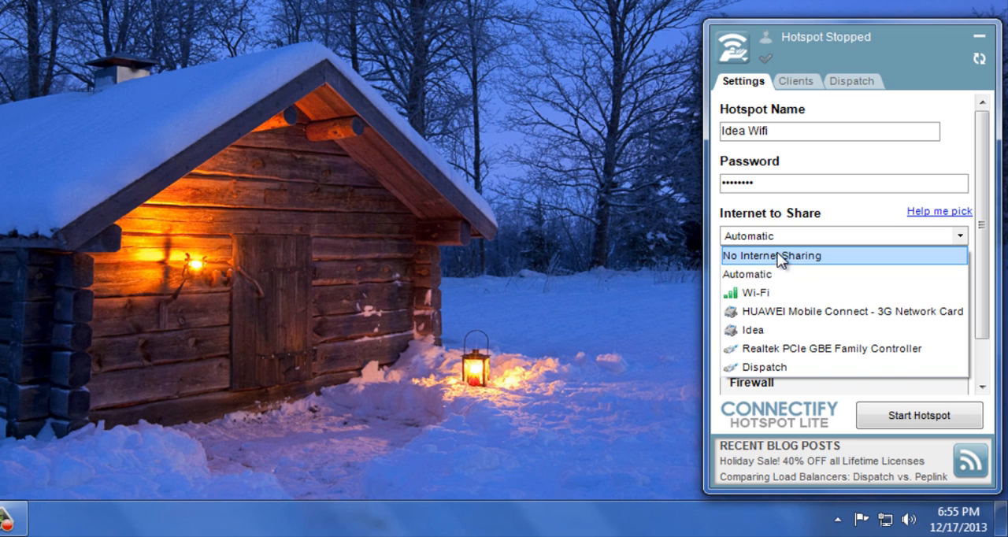
pyautogui.click(747, 274)
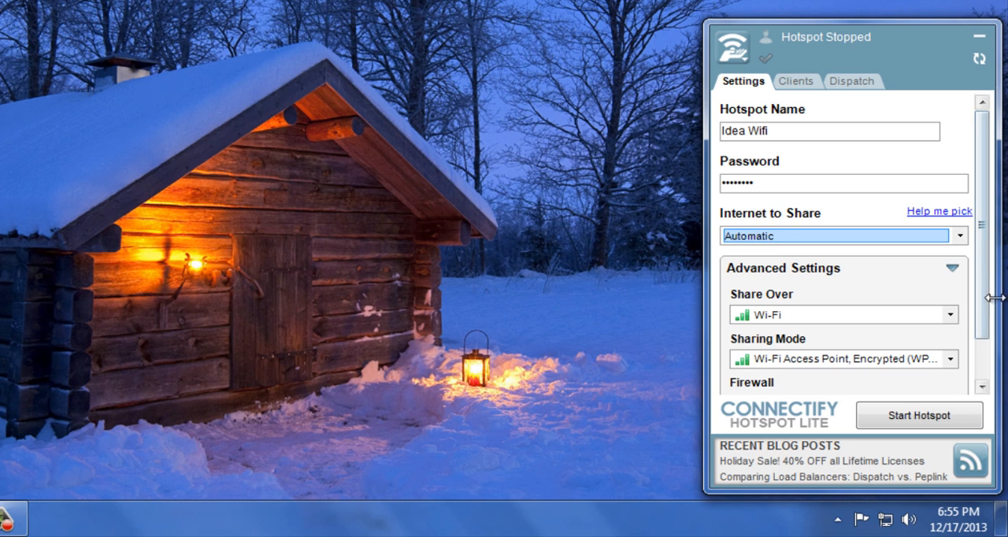
pyautogui.scroll(-3)
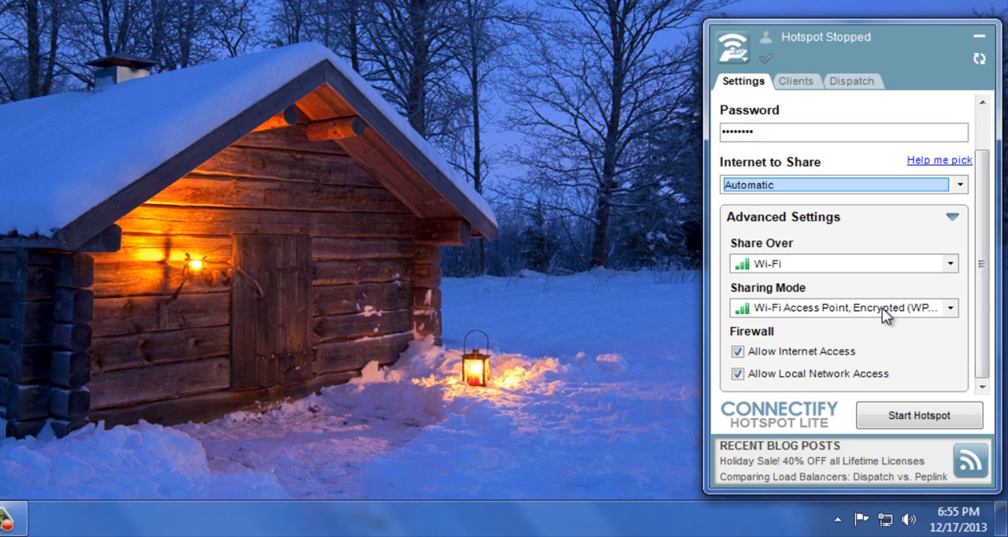
pyautogui.moveTo(831, 311)
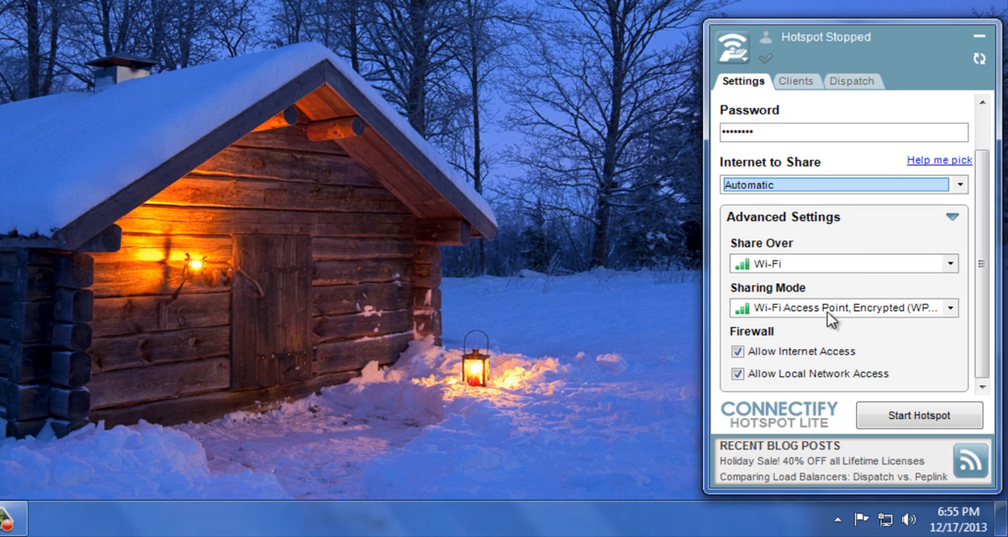
pyautogui.moveTo(920, 415)
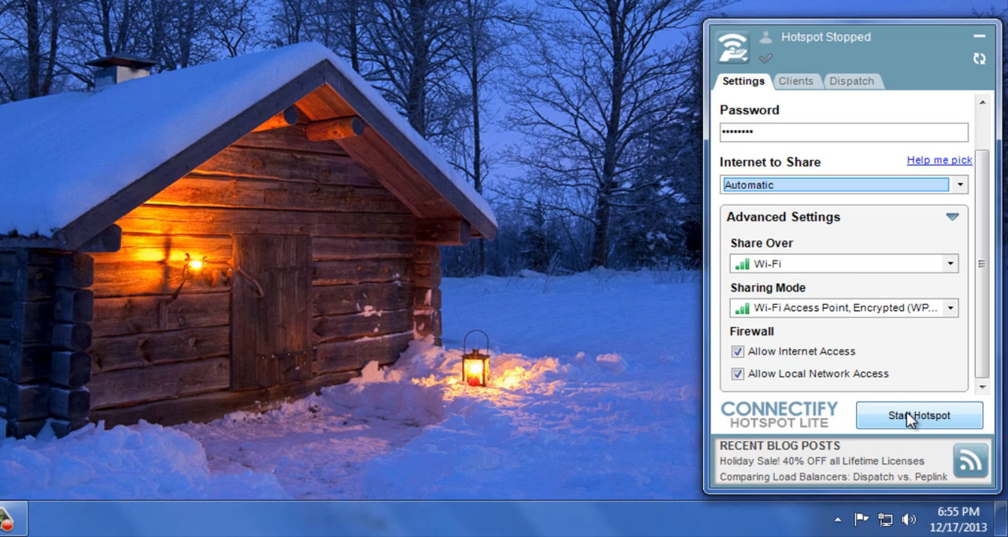
pyautogui.moveTo(919, 415)
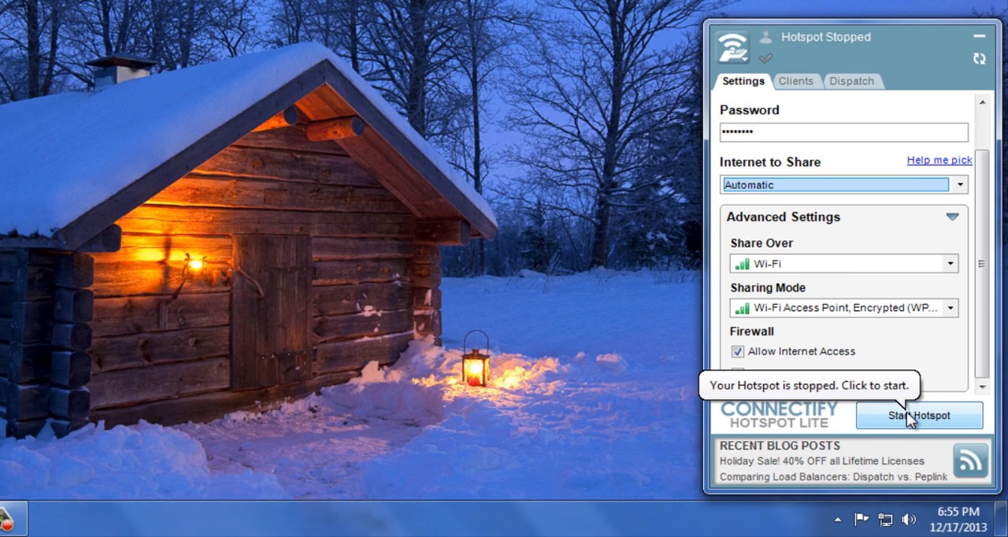
# Start the Idea Wifi hotspot sharing the Idea connection.
pyautogui.click(919, 415)
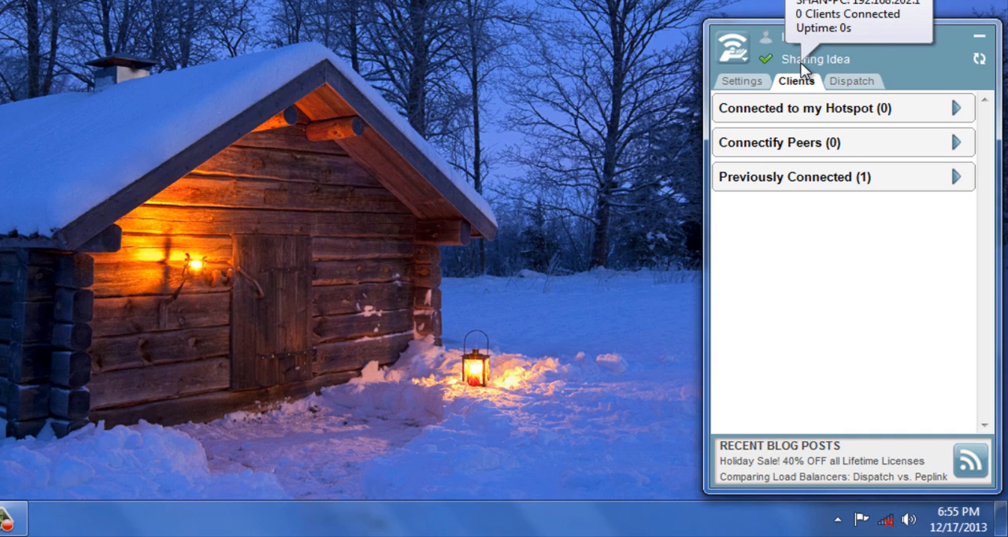
pyautogui.moveTo(266, 132)
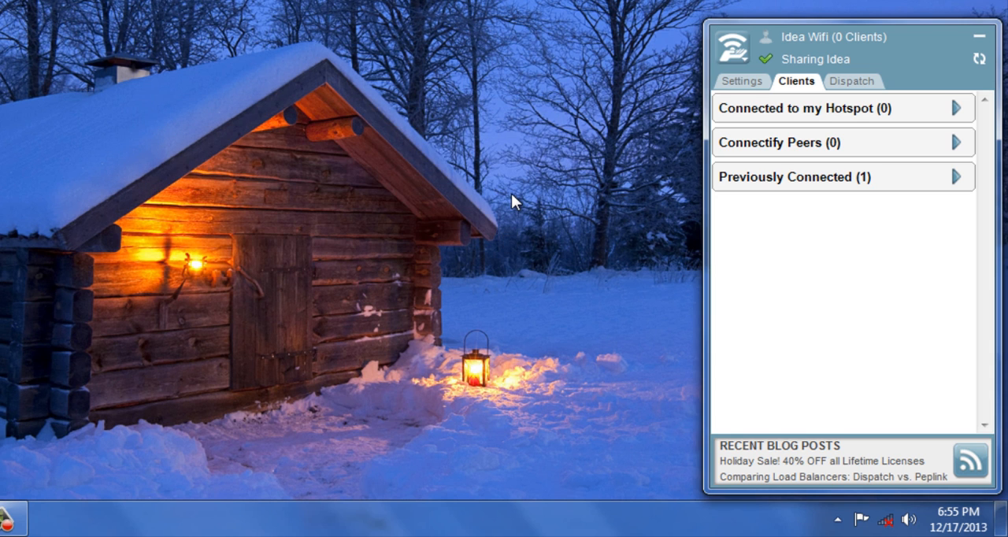
pyautogui.moveTo(668, 337)
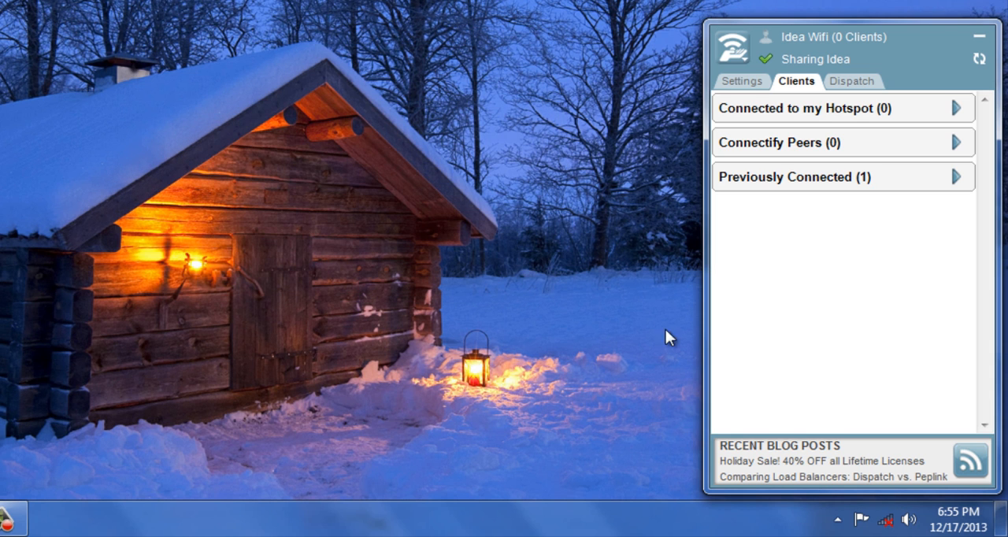
pyautogui.moveTo(673, 359)
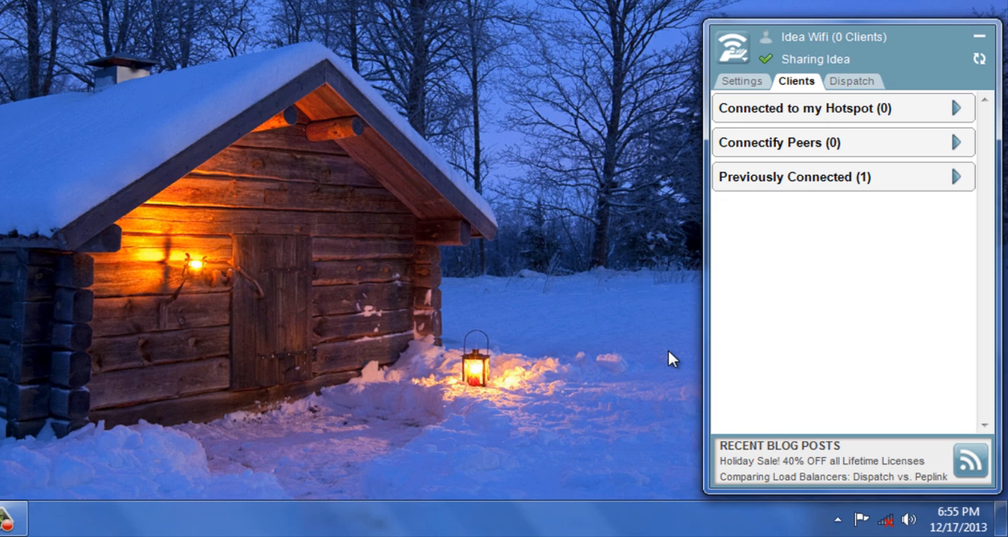
pyautogui.moveTo(51, 274)
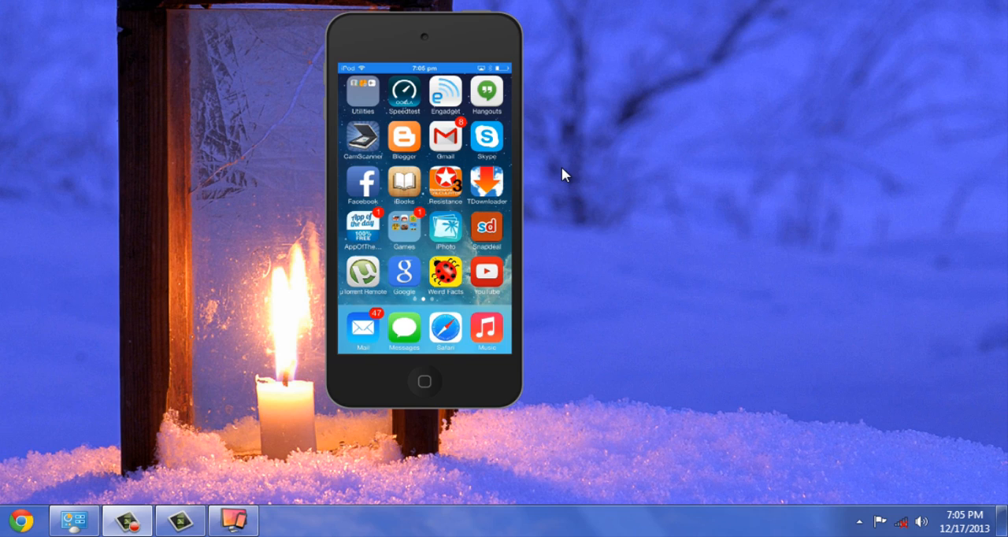
pyautogui.moveTo(944, 420)
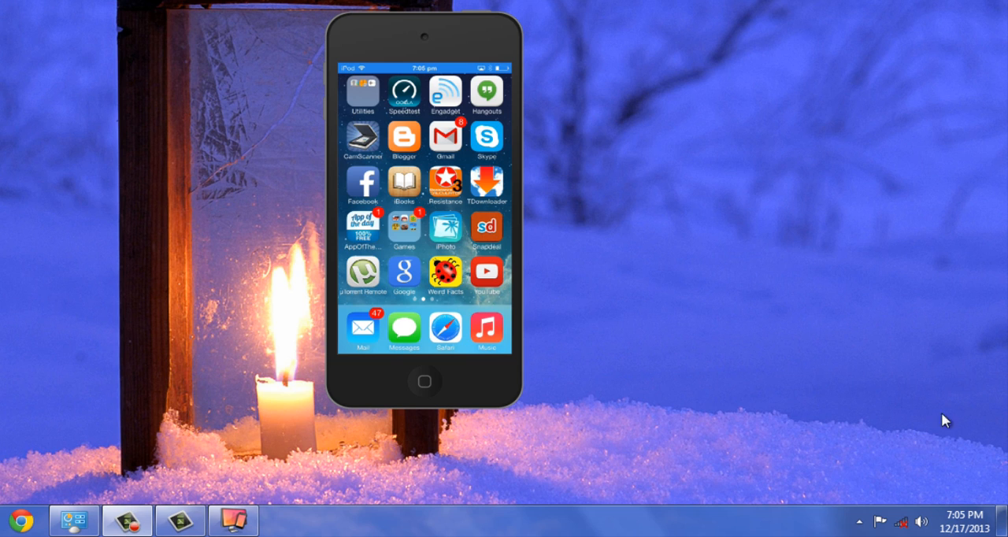
# Check the tray network list for Idea 2 and Idea Wifi internet access.
pyautogui.click(901, 521)
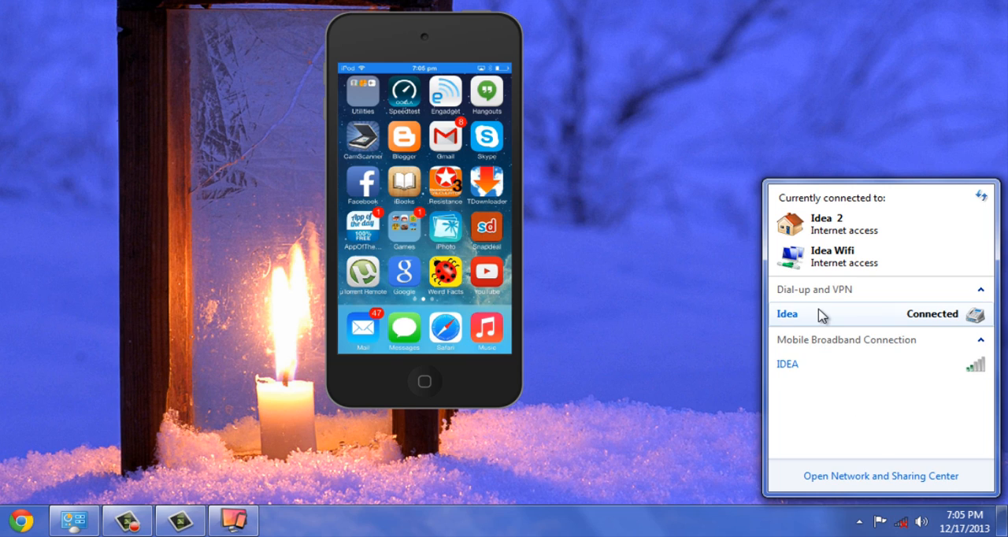
pyautogui.moveTo(839, 269)
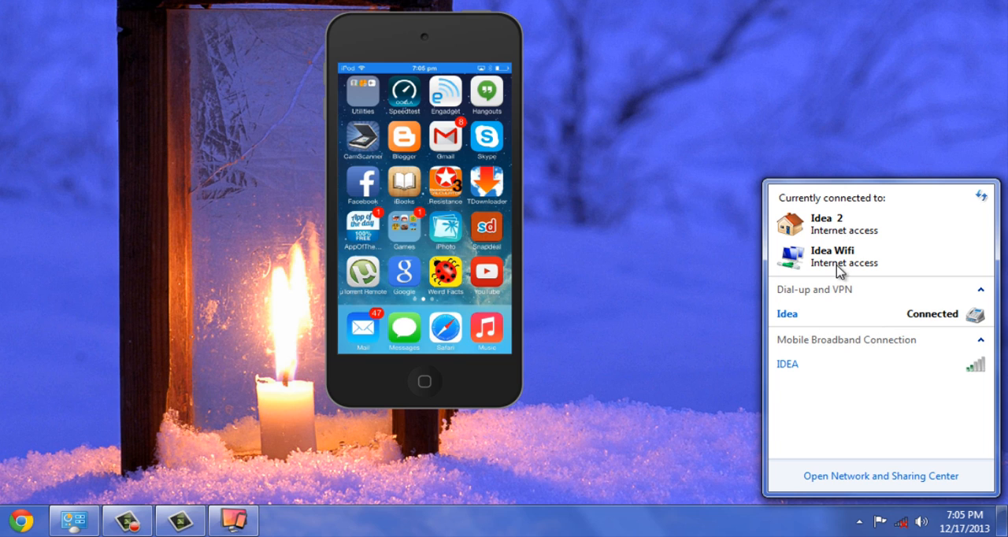
pyautogui.click(709, 217)
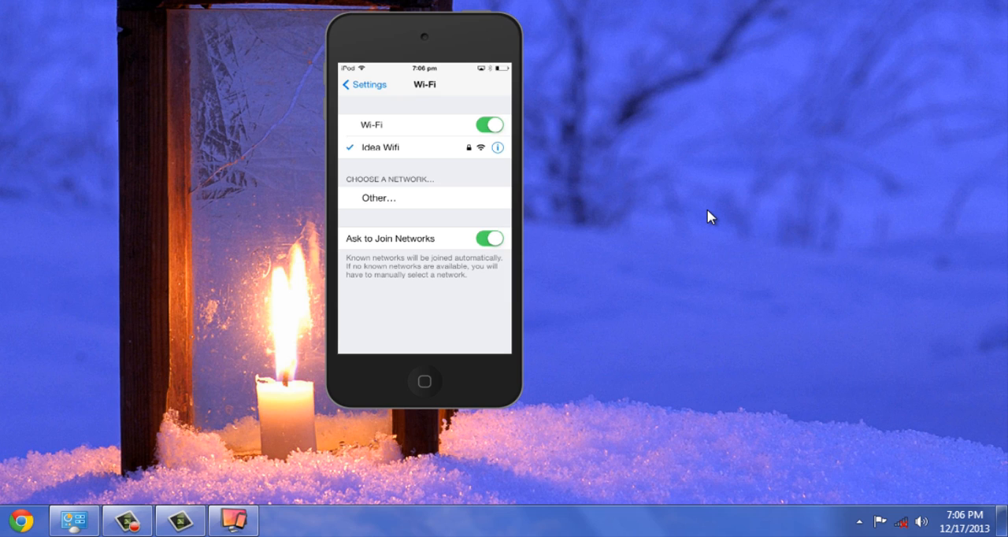
pyautogui.moveTo(867, 527)
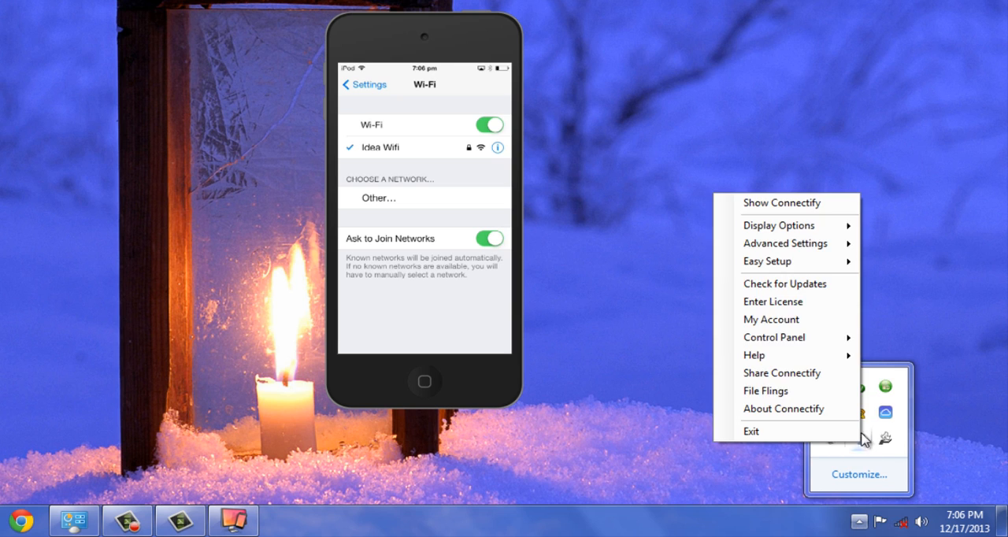
# Show the Connectify window to confirm SHANs-iPod is the one connected client.
pyautogui.click(782, 202)
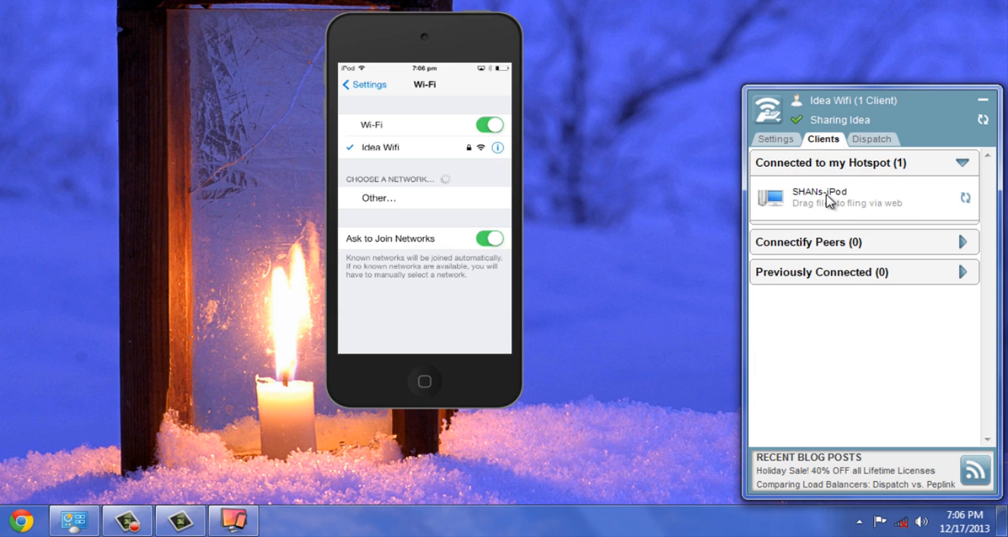
pyautogui.moveTo(630, 220)
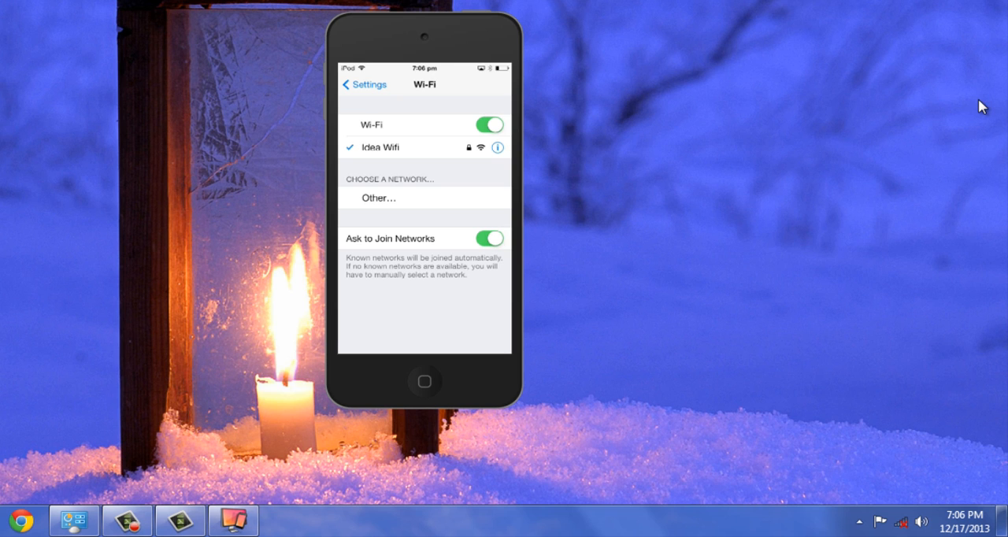
# Voice-search 'facebook' in the iPod Google app, scroll the results, and return home.
pyautogui.click(424, 382)
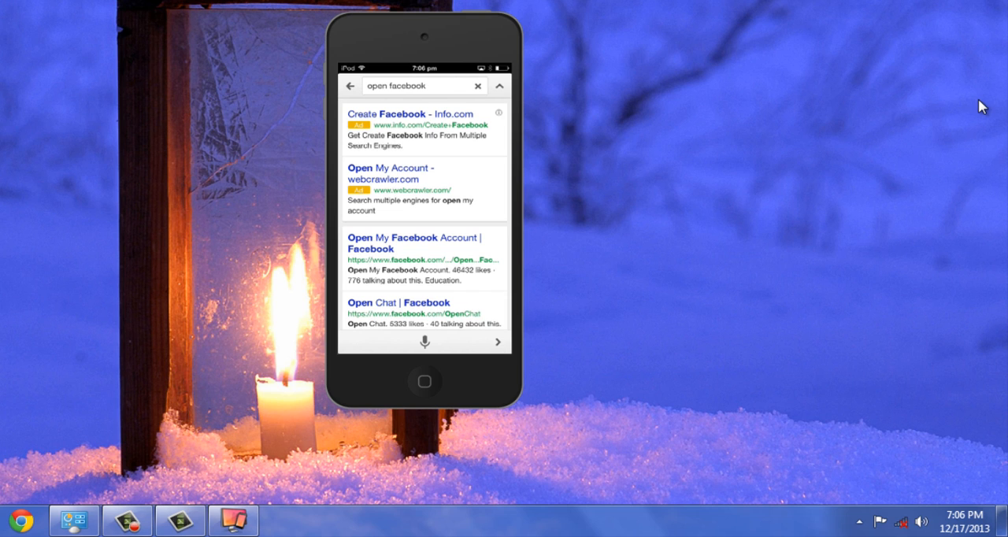
pyautogui.click(409, 85)
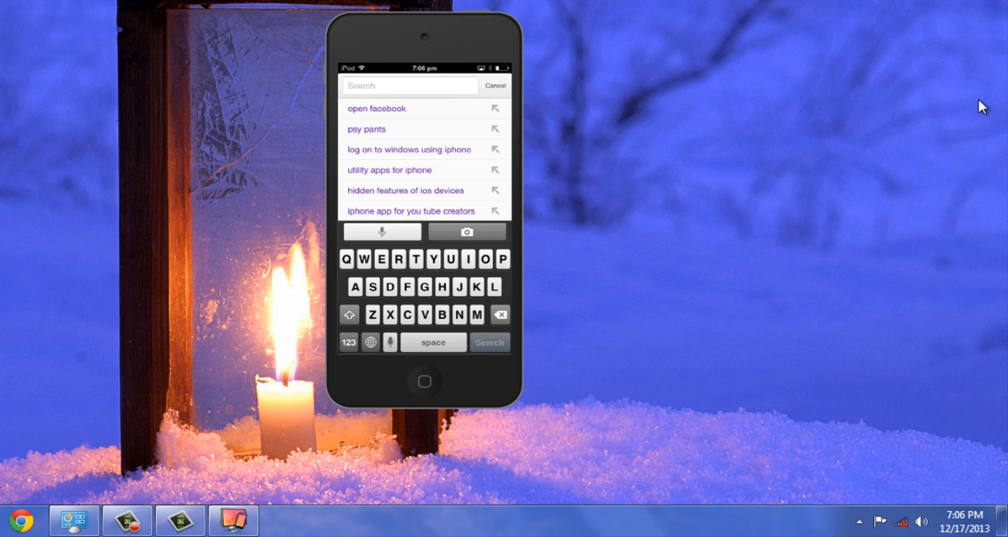
pyautogui.click(382, 231)
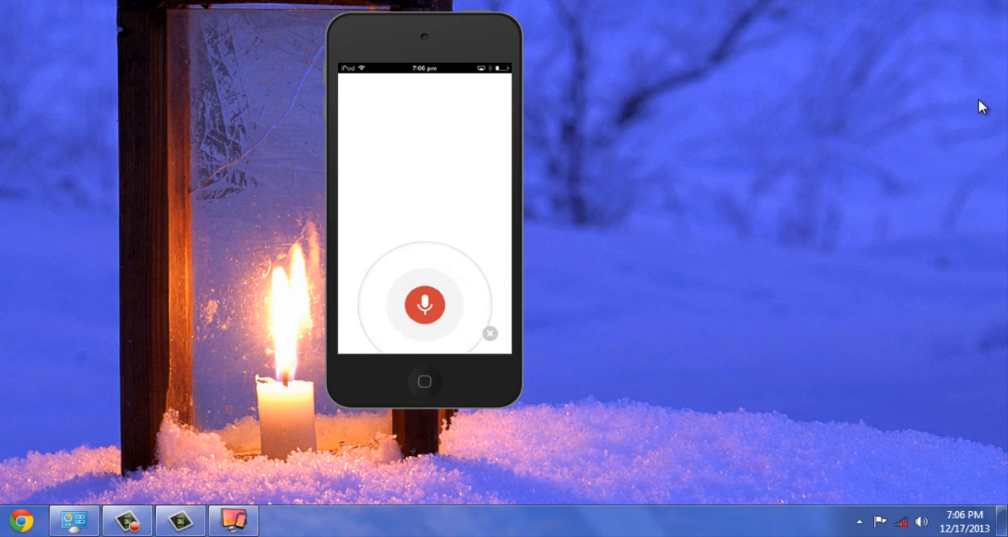
pyautogui.write('facebook')
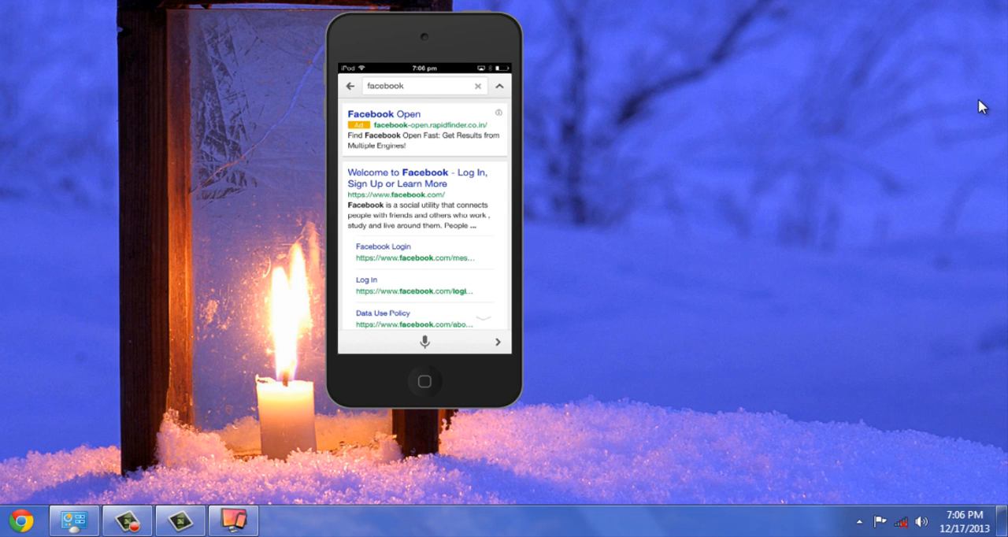
pyautogui.scroll(-3)
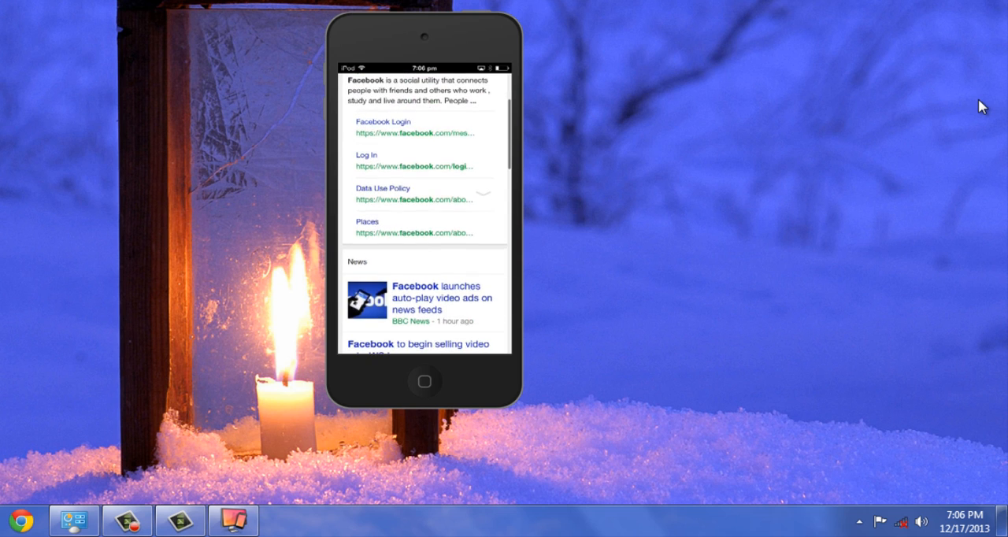
pyautogui.click(425, 382)
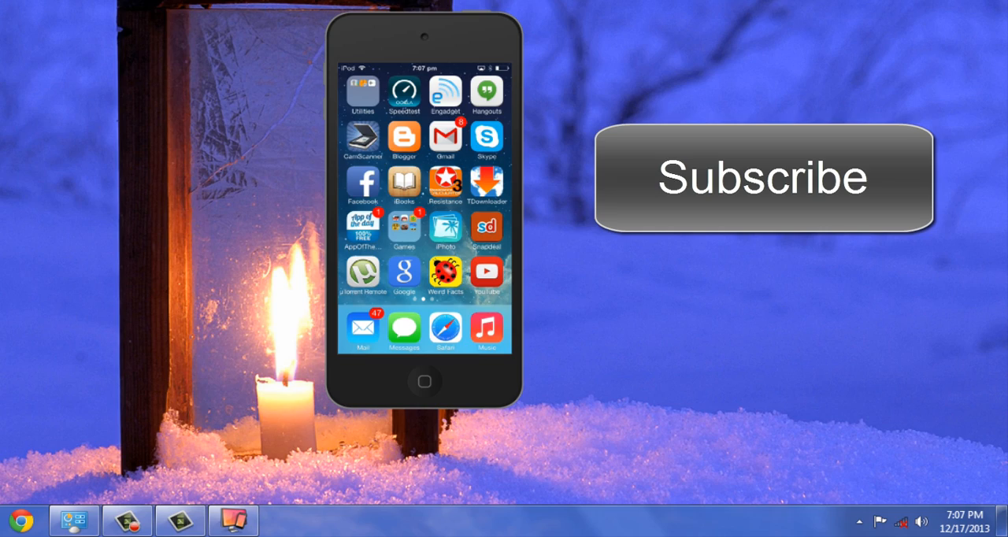
pyautogui.moveTo(794, 142)
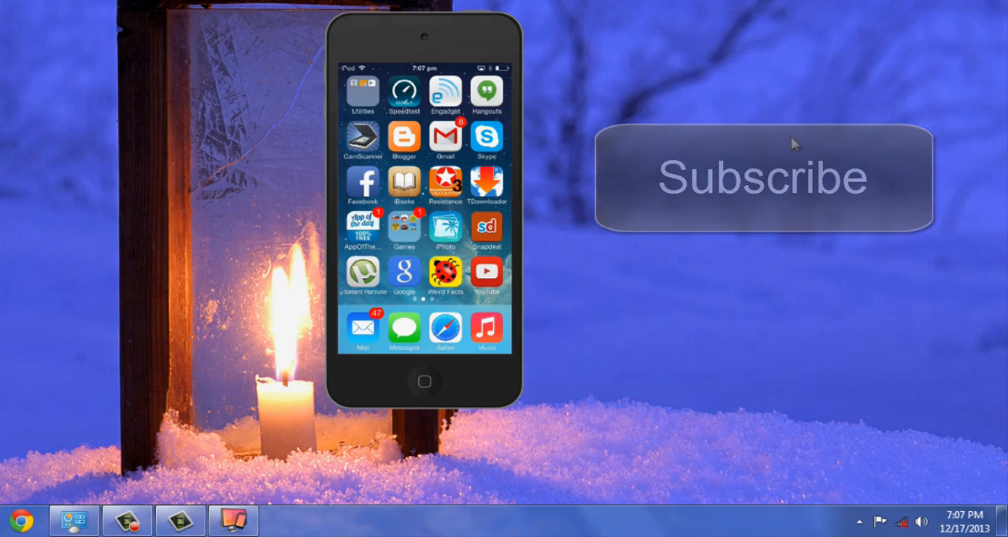